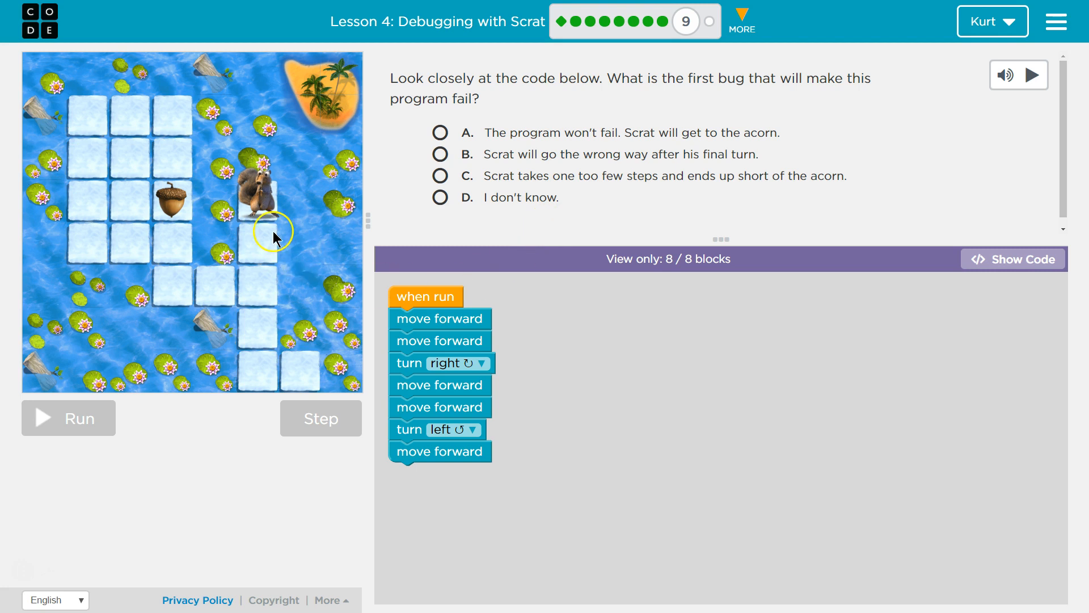
{"action": "mouse_move", "coordinate": [334, 273]}
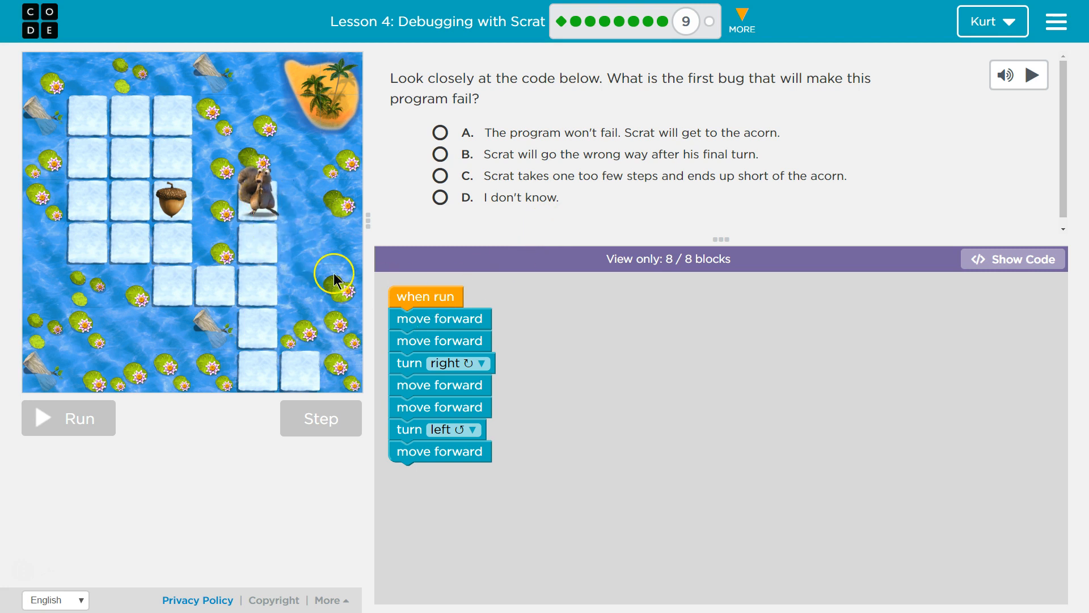
{"action": "mouse_move", "coordinate": [262, 258]}
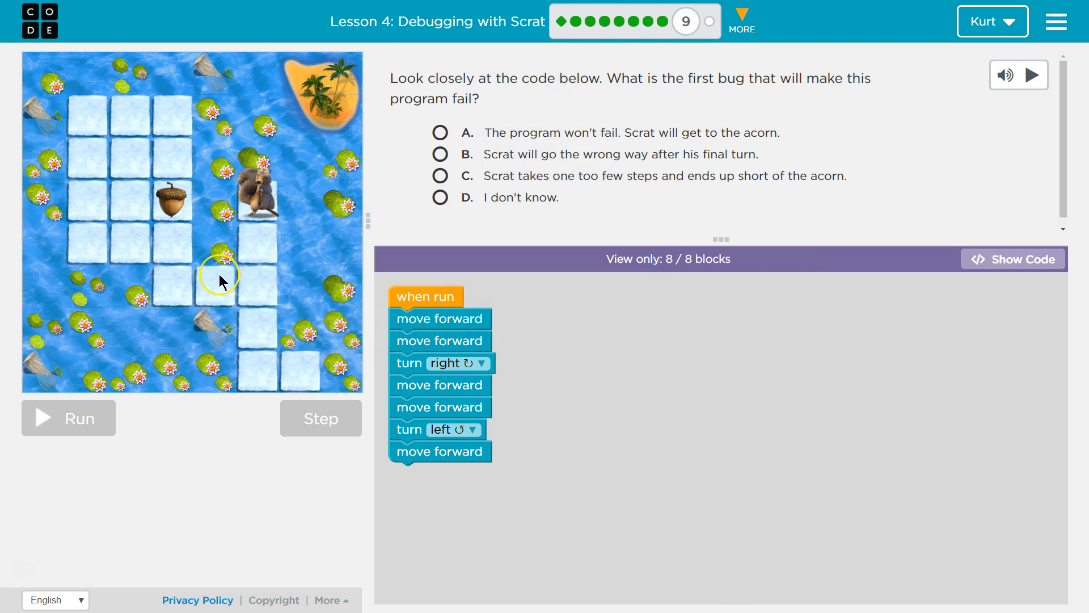
{"action": "mouse_move", "coordinate": [170, 286]}
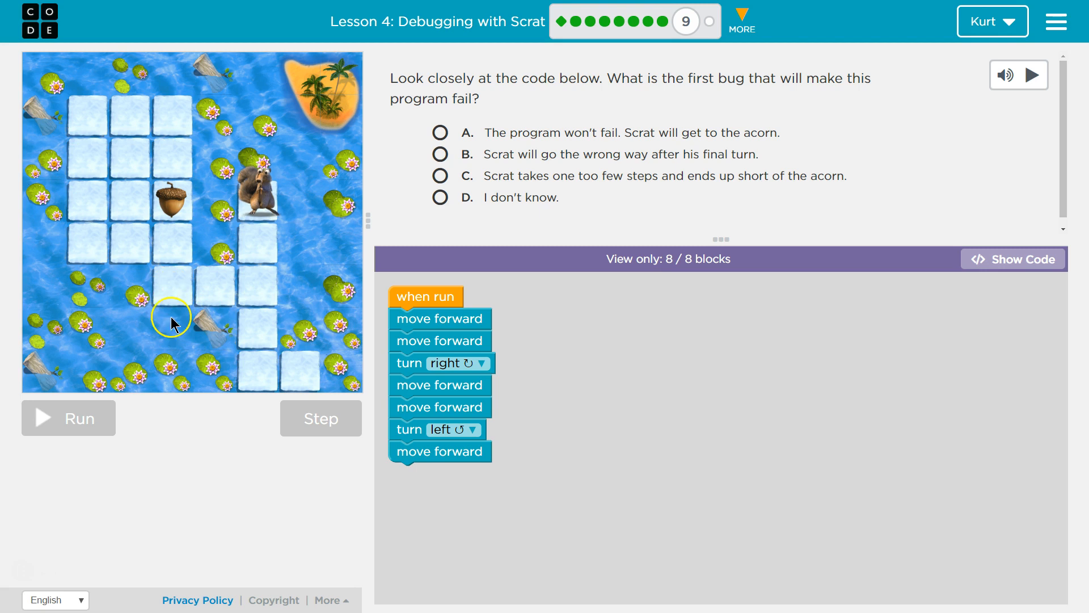
{"action": "mouse_move", "coordinate": [167, 310]}
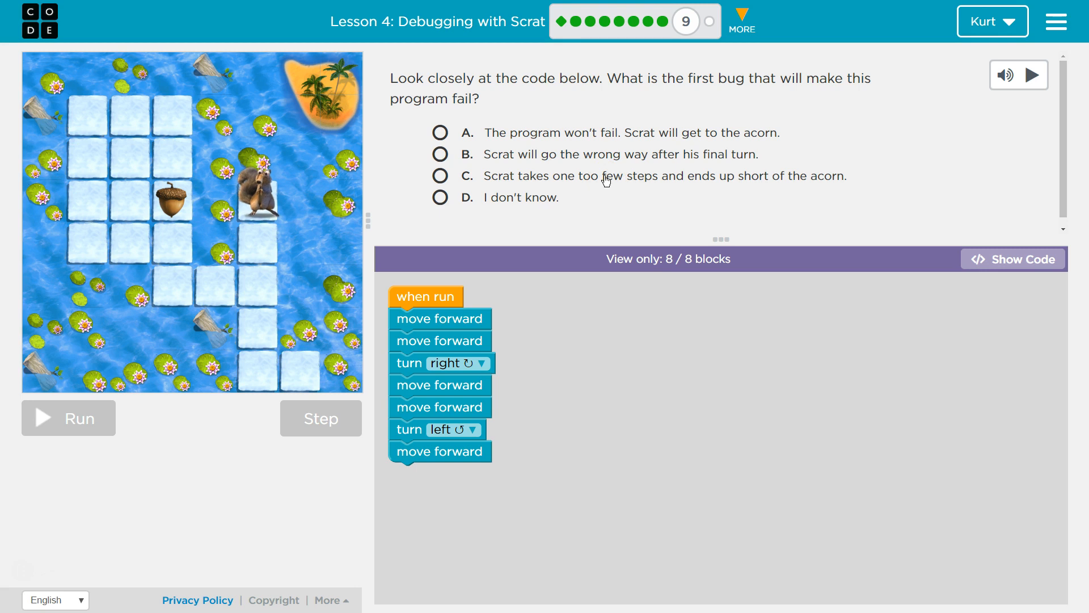
{"action": "mouse_move", "coordinate": [607, 144]}
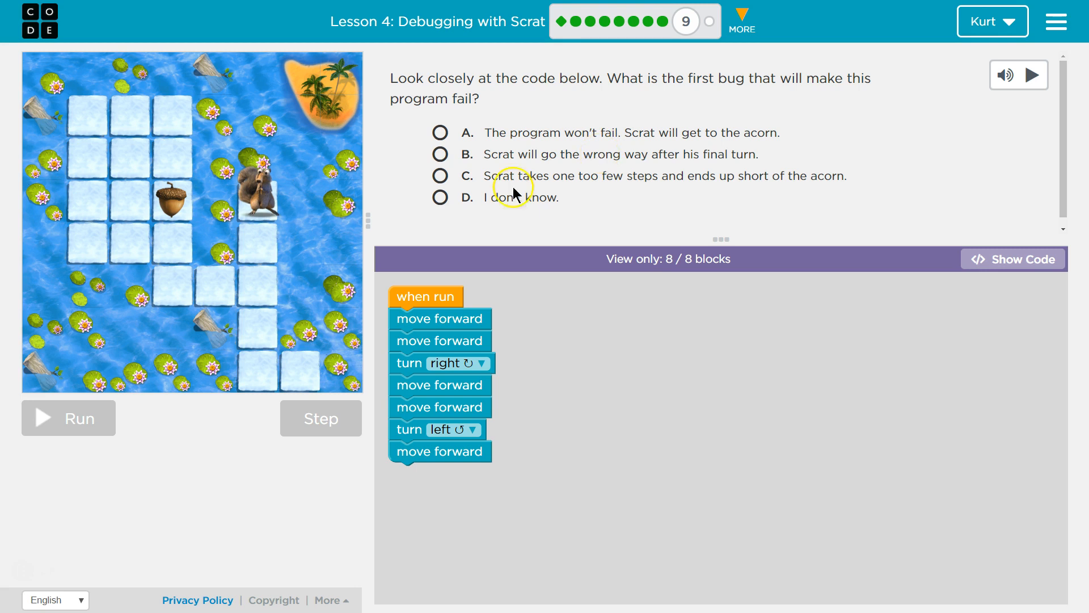
{"action": "mouse_move", "coordinate": [220, 293]}
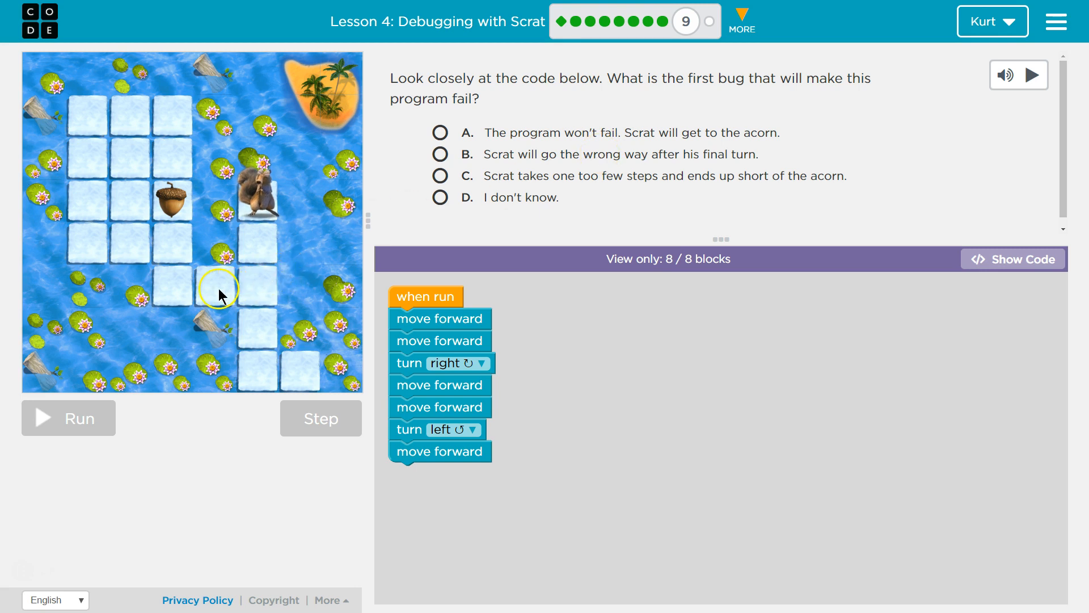
{"action": "mouse_move", "coordinate": [185, 296]}
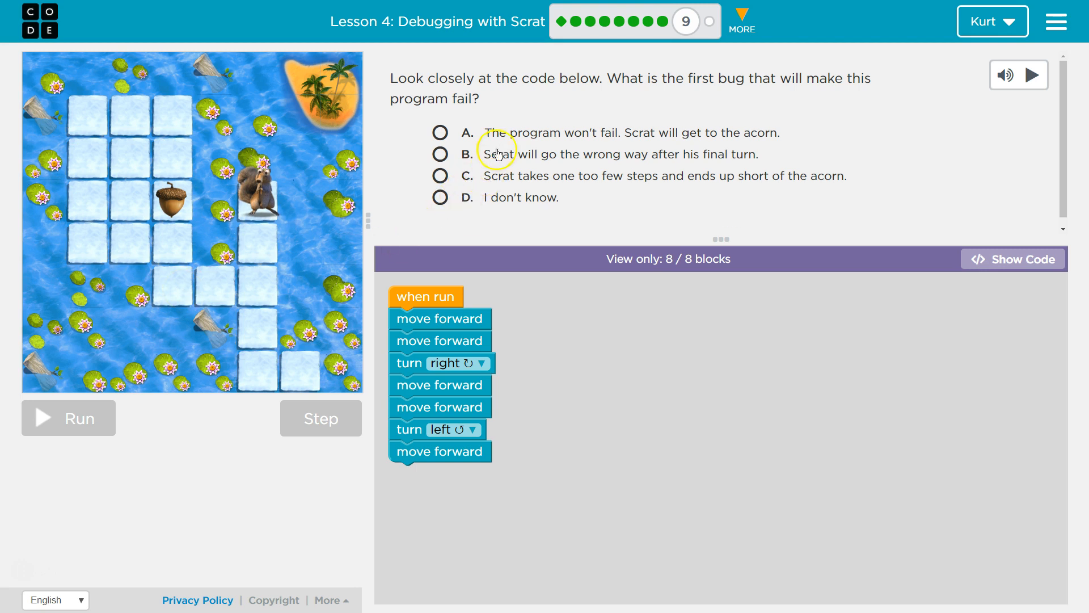
Pick answer B (Scrat goes the wrong way after his final turn) and run the program to get Correct!
{"action": "left_click", "coordinate": [439, 154]}
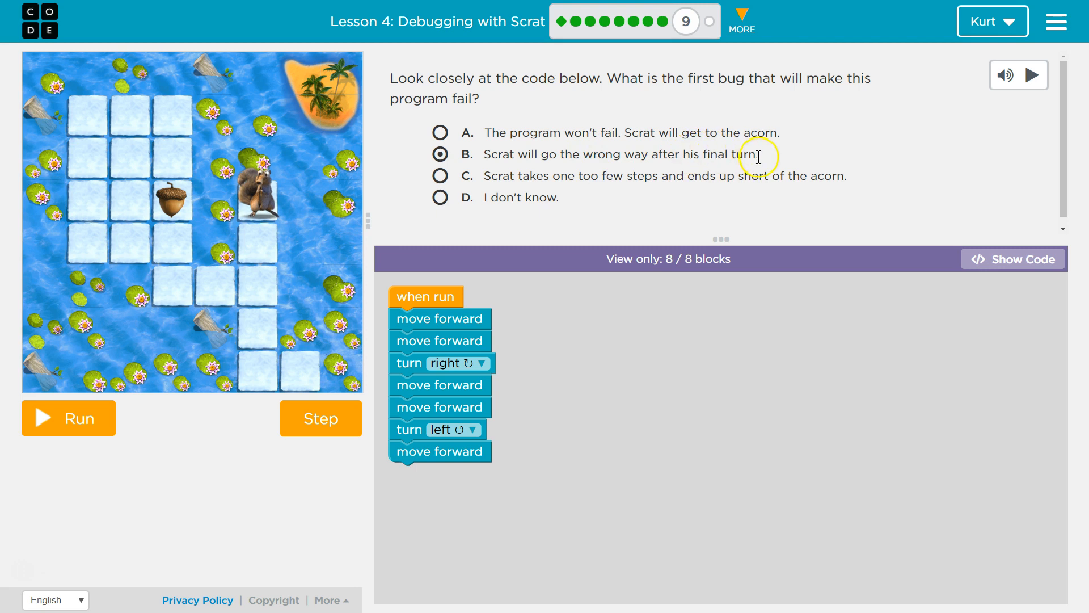
{"action": "mouse_move", "coordinate": [204, 460]}
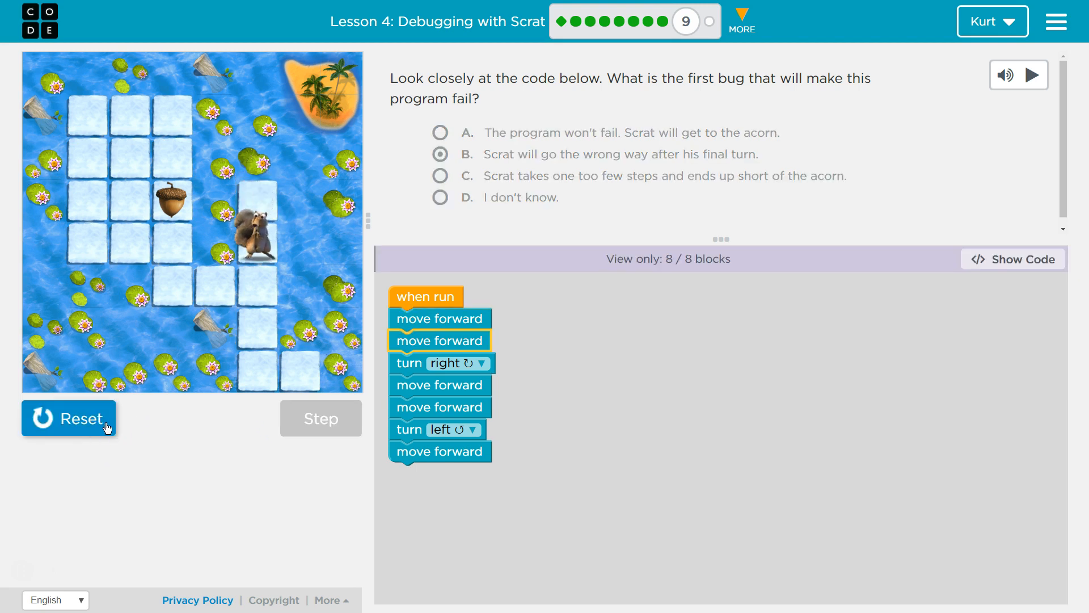
{"action": "left_click", "coordinate": [320, 418]}
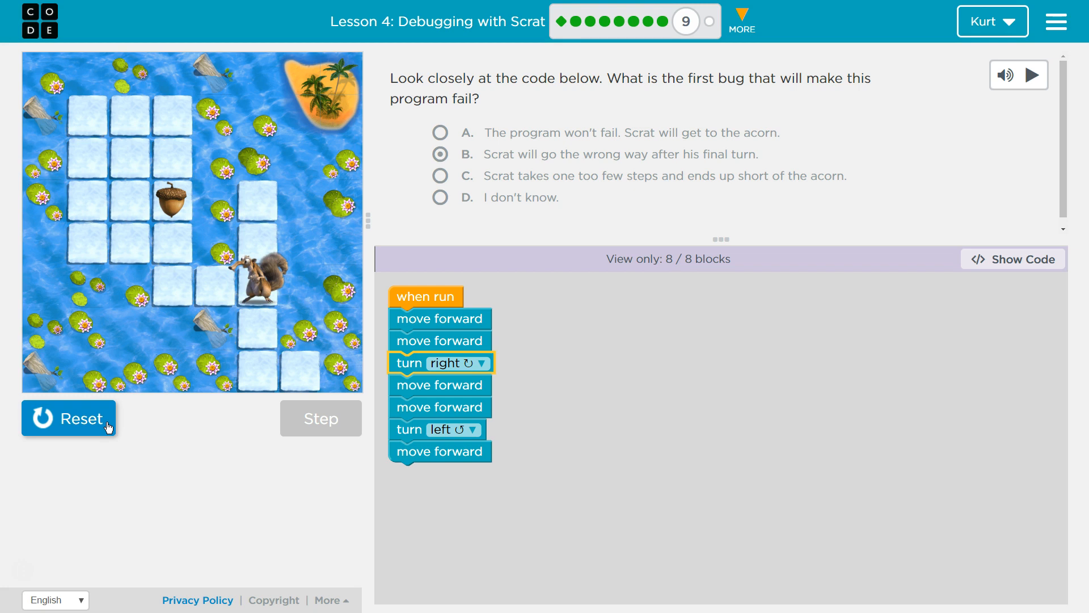
{"action": "left_click", "coordinate": [320, 418]}
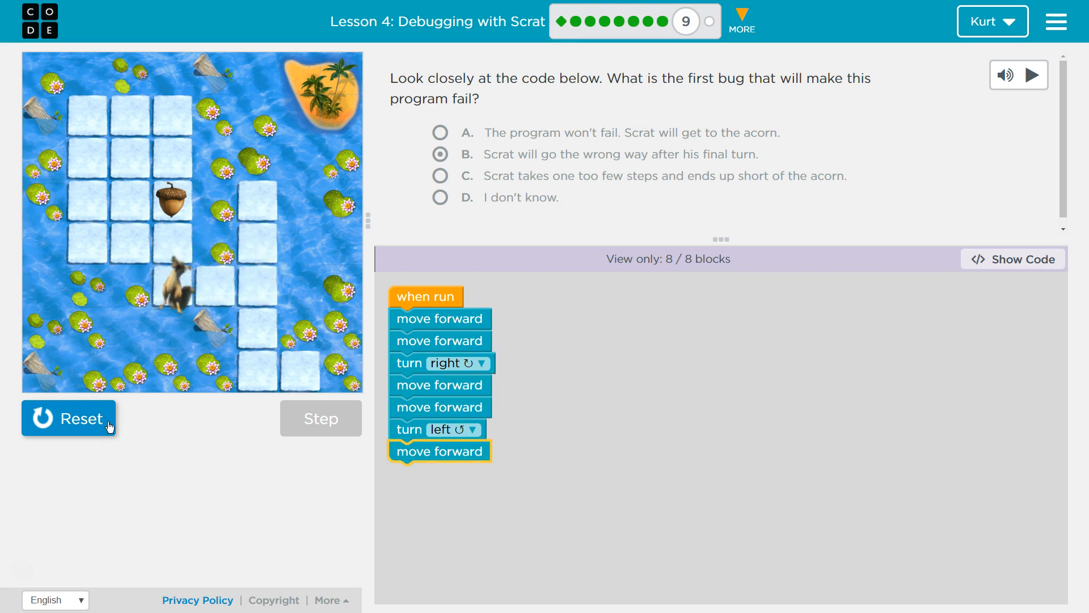
{"action": "left_click", "coordinate": [440, 154]}
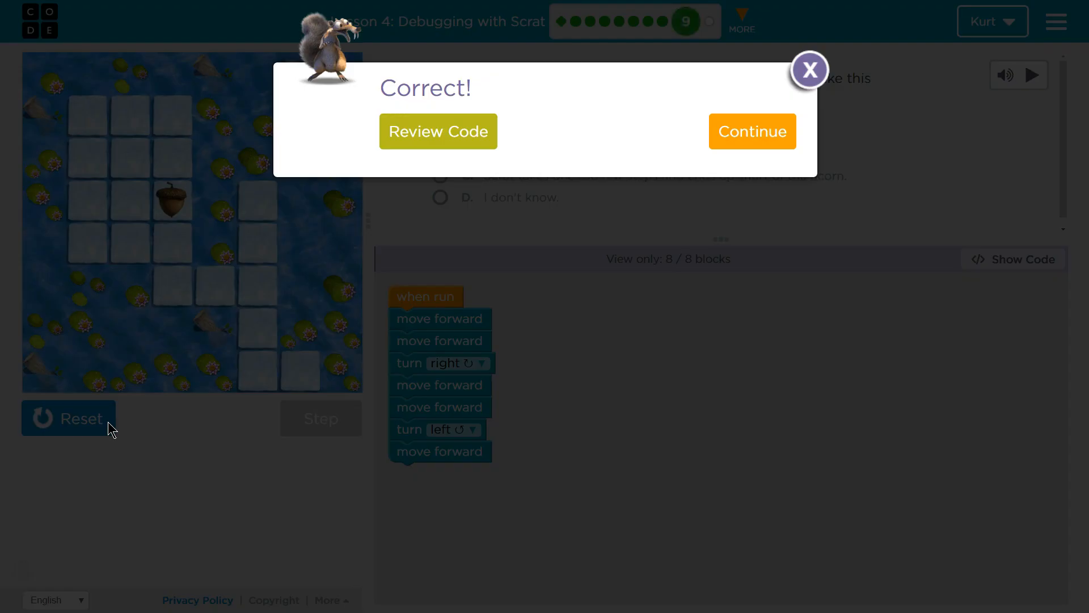
{"action": "mouse_move", "coordinate": [132, 382]}
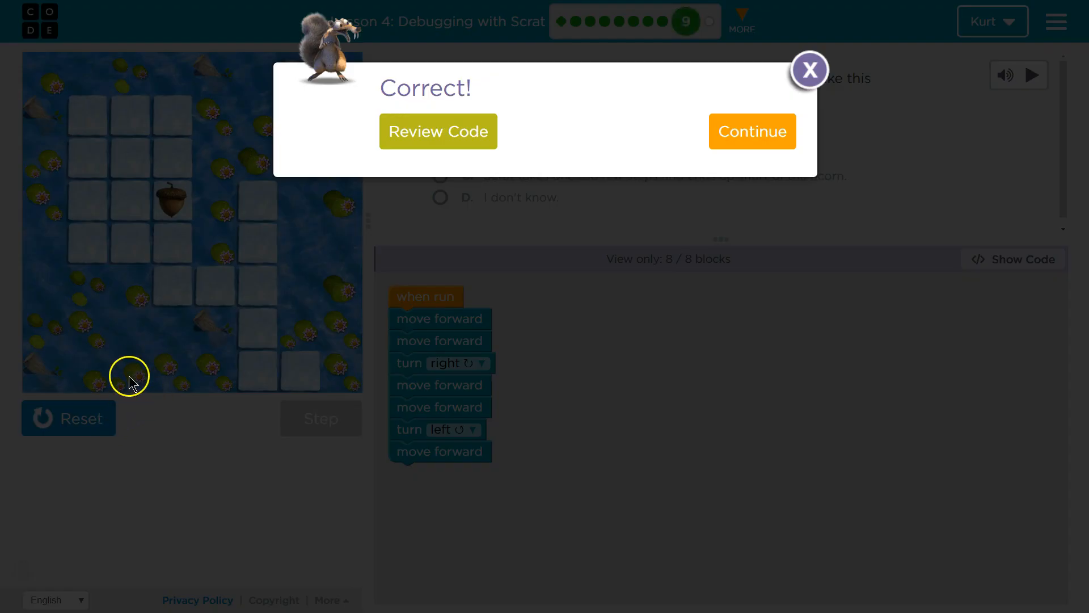